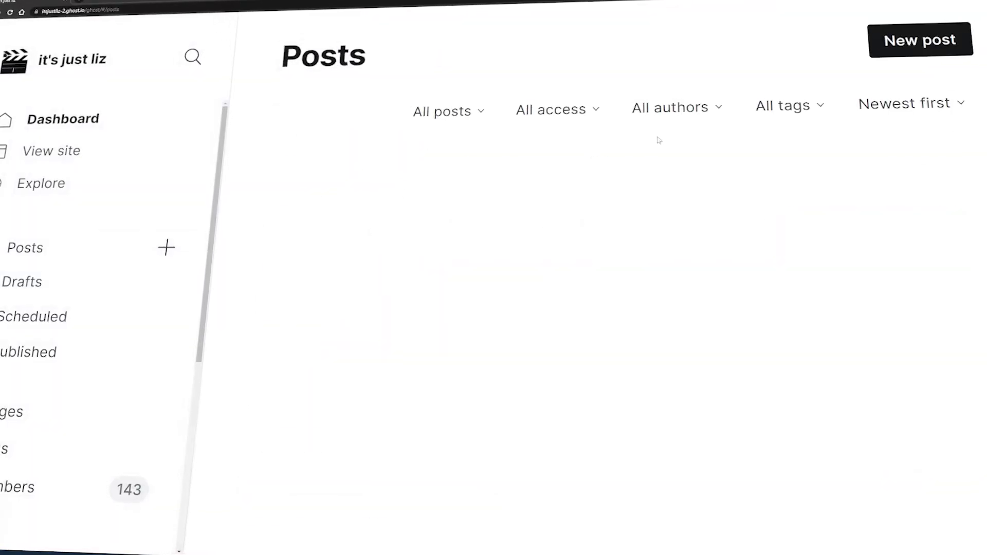
- Create a new blank Ghost post and open the Scribe extension popup
click(920, 40)
text(New Post)
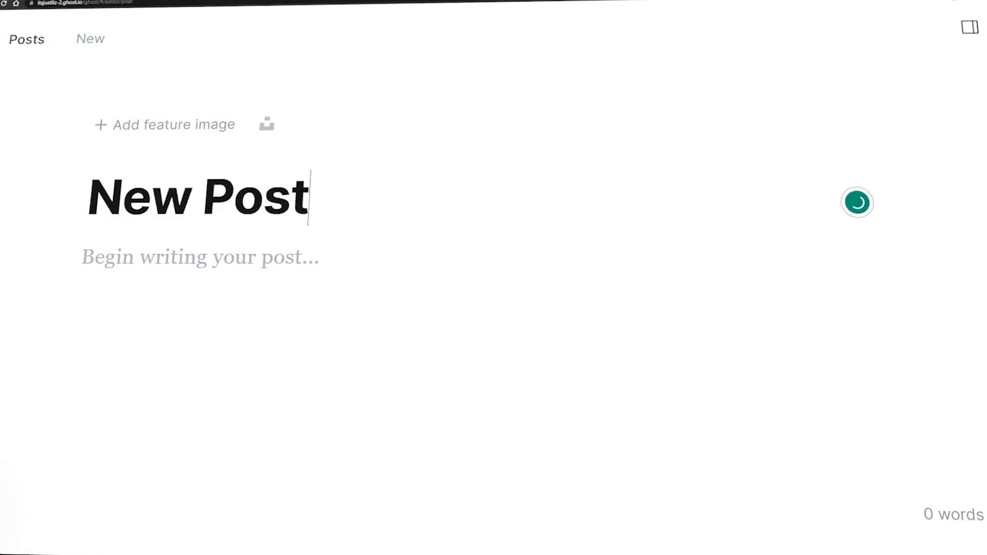
click(857, 213)
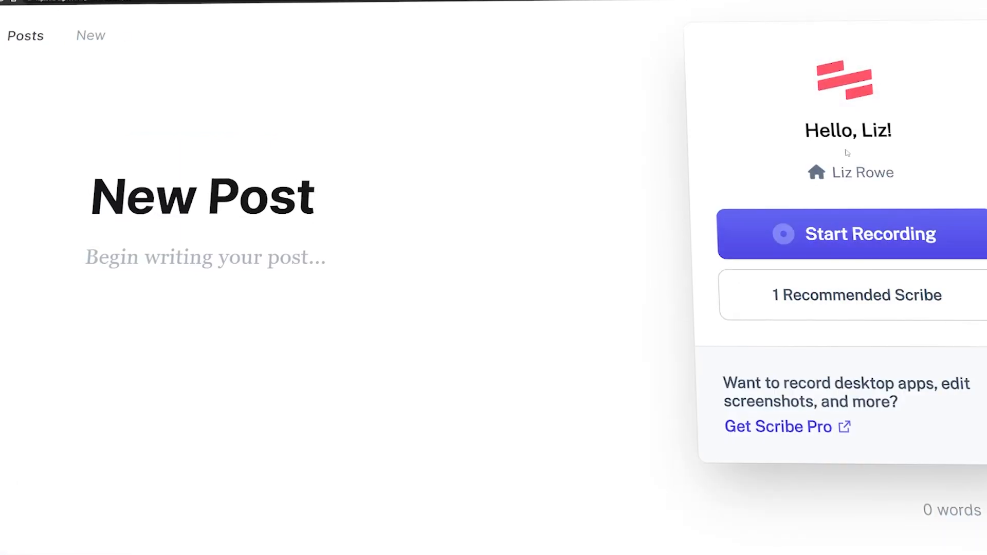